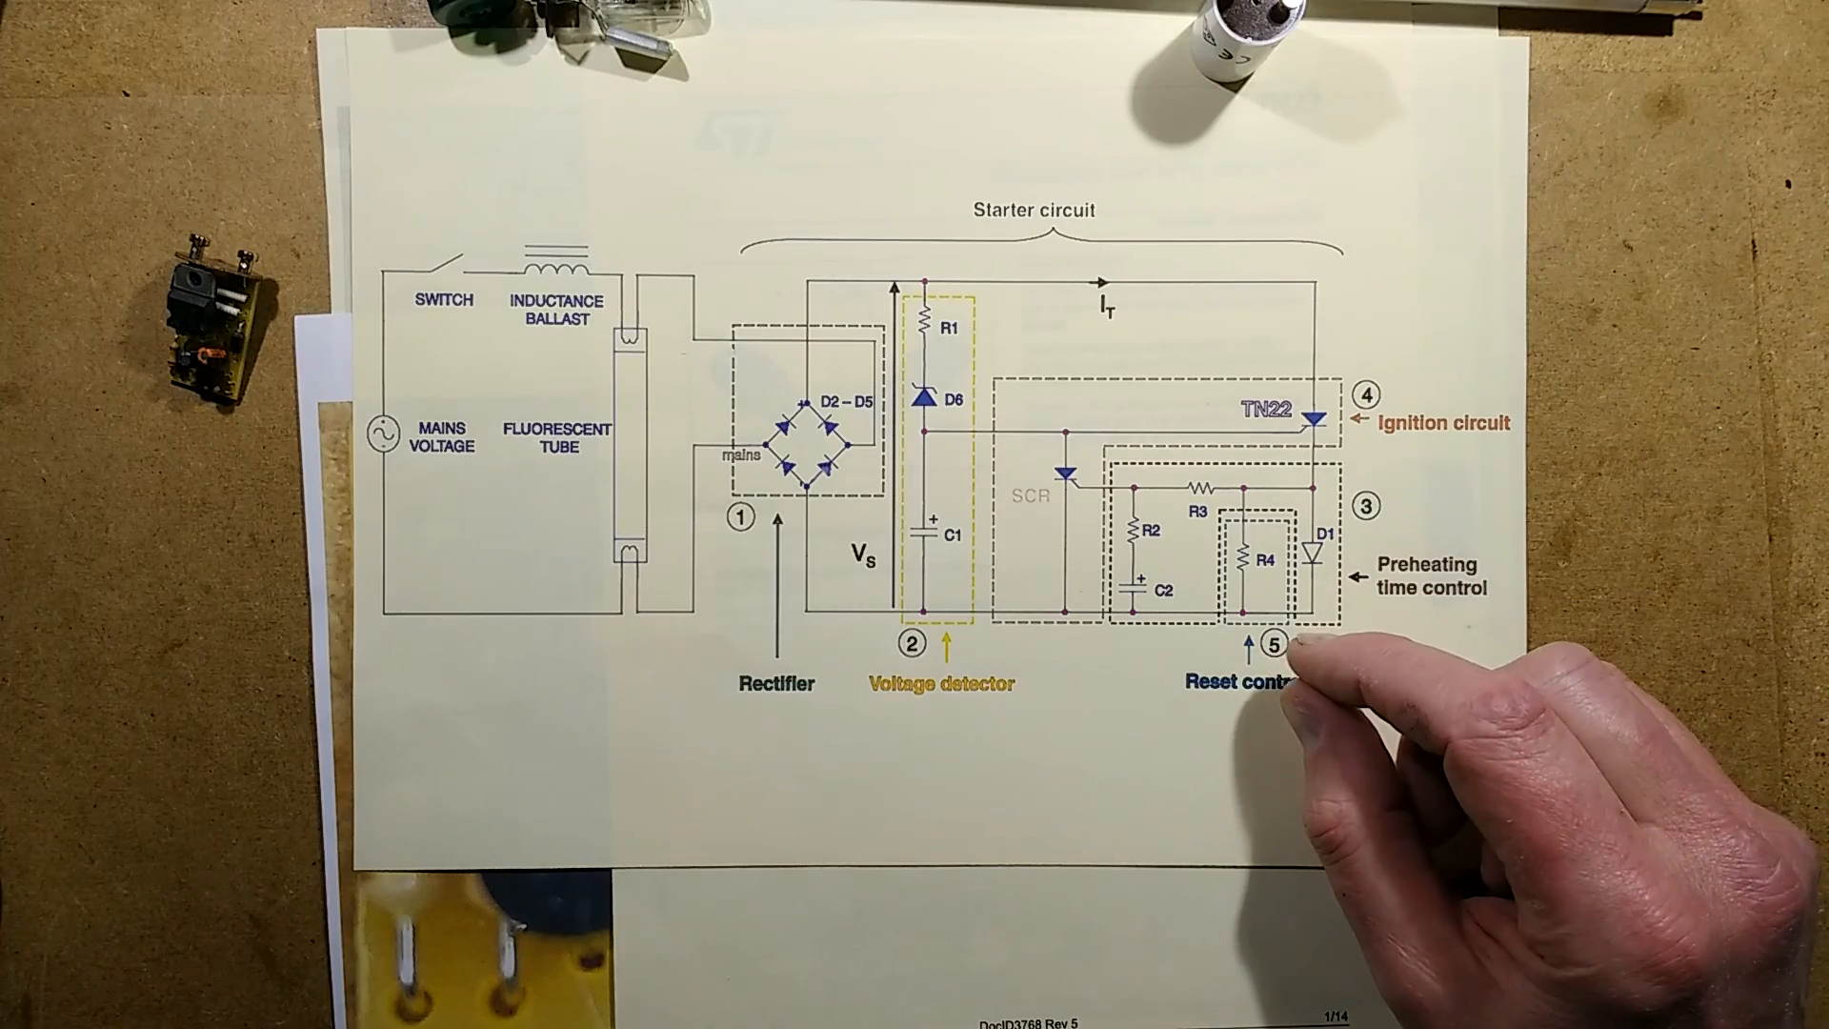
{"action": "mouse_move", "coordinate": [1014, 654]}
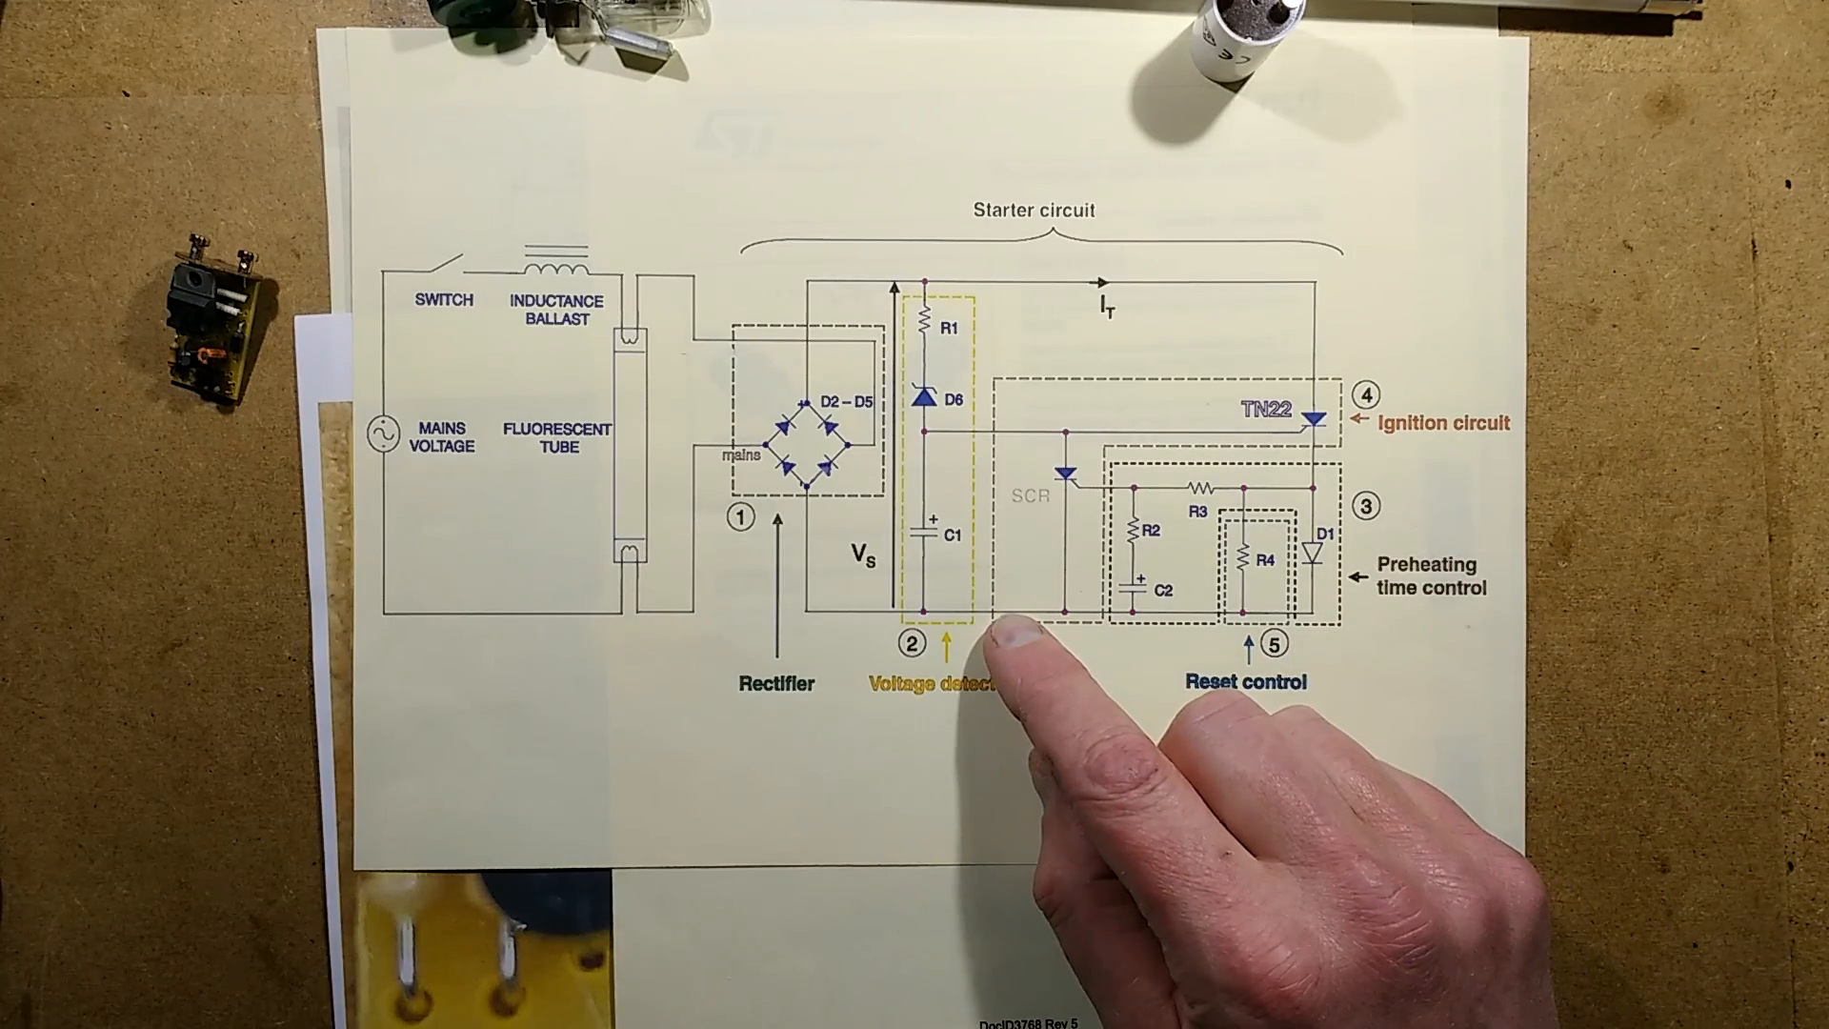